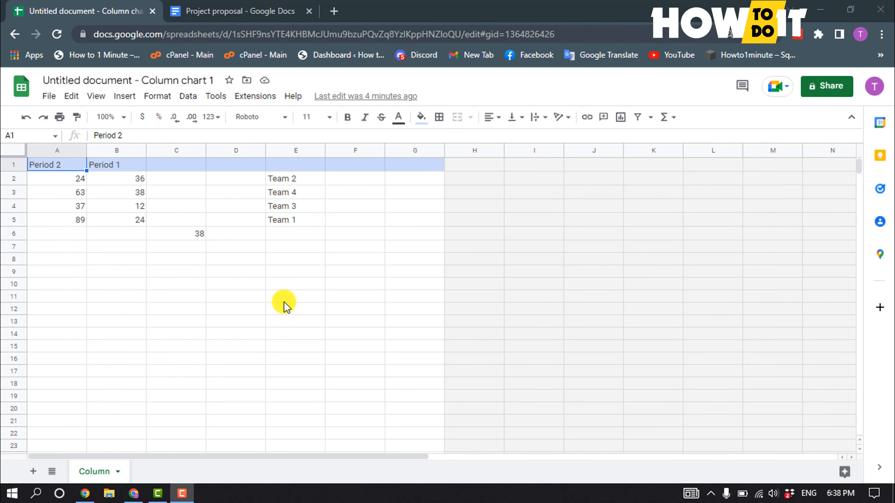
Select rows 2 to 5 holding the period figures and team names
{"action": "left_click", "coordinate": [295, 296]}
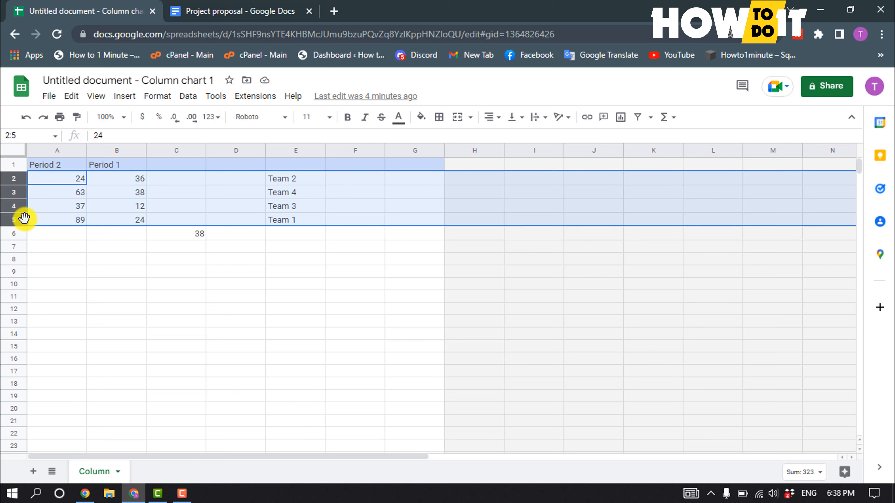
Insert 4 blank rows above the selected data via Insert > Rows
{"action": "left_click", "coordinate": [124, 96]}
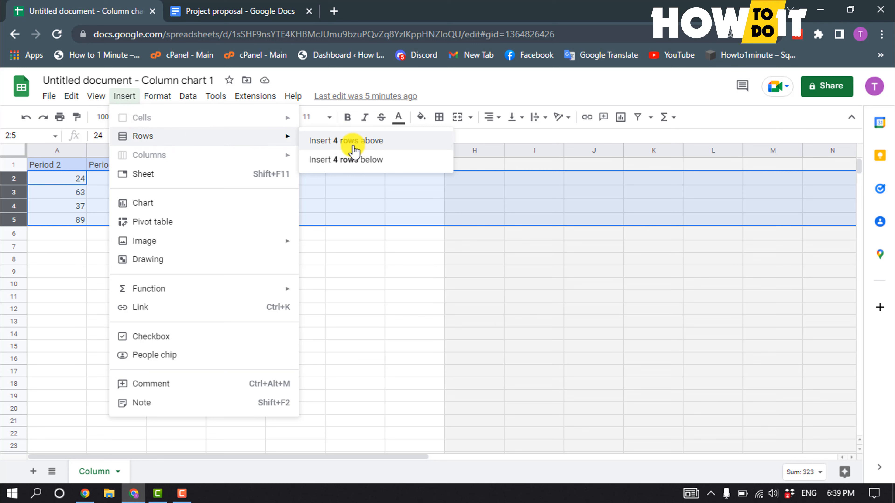
{"action": "mouse_move", "coordinate": [375, 144]}
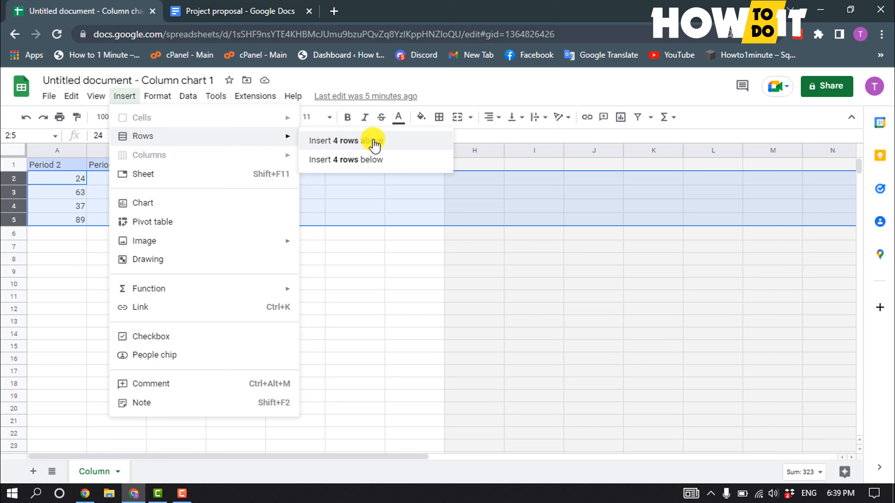
{"action": "mouse_move", "coordinate": [358, 160]}
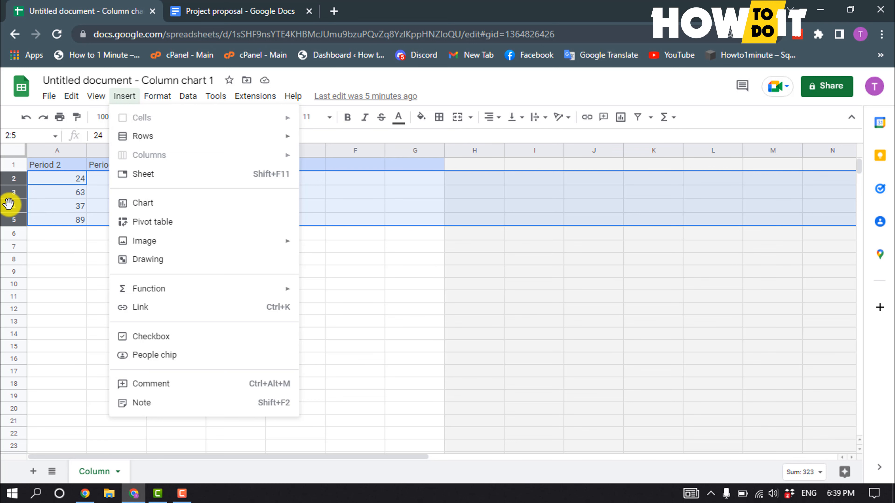
{"action": "mouse_move", "coordinate": [208, 140]}
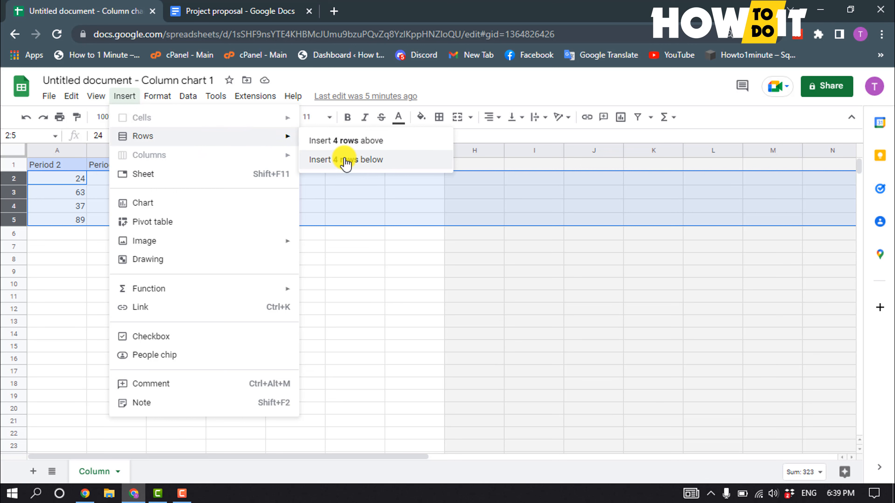
{"action": "mouse_move", "coordinate": [352, 141]}
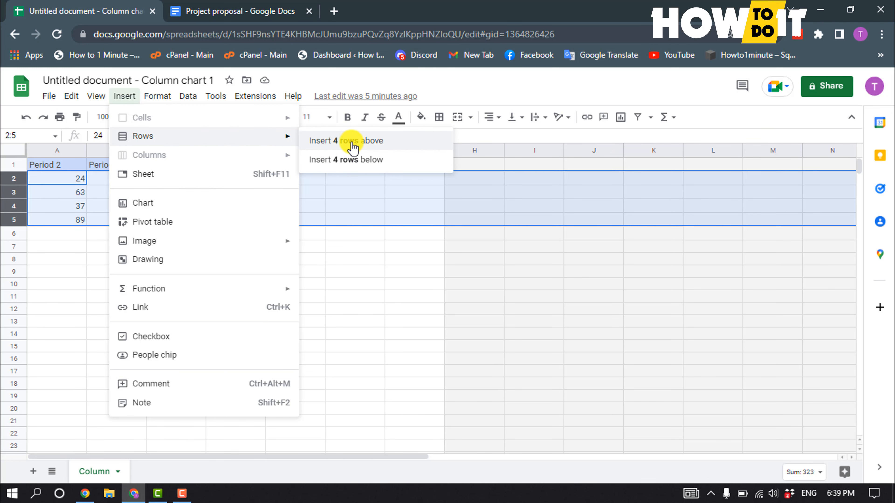
{"action": "left_click", "coordinate": [345, 140]}
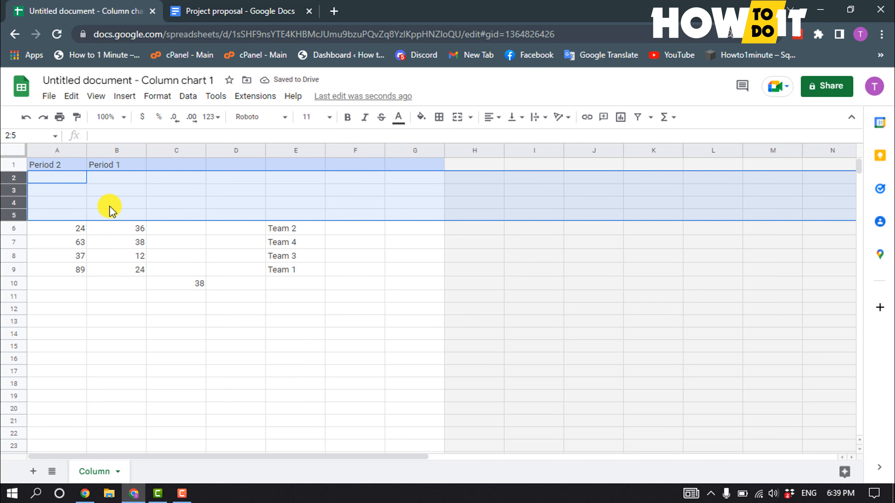
{"action": "mouse_move", "coordinate": [98, 214]}
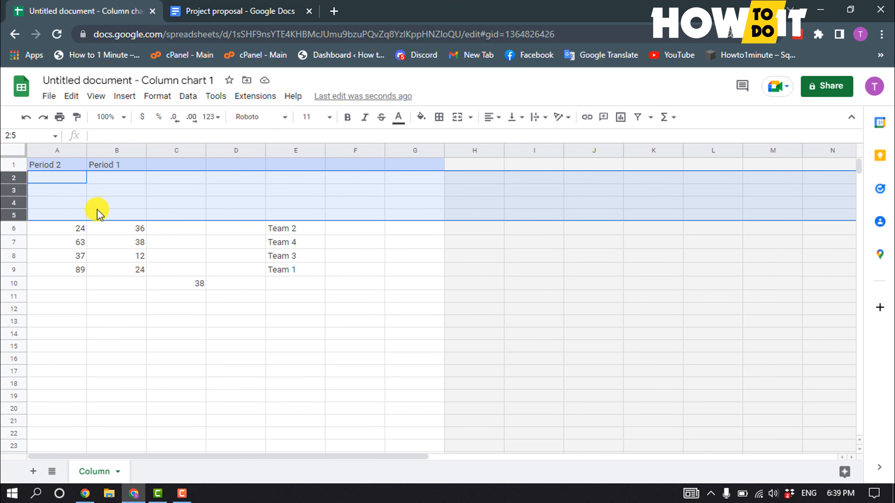
Select columns A to D and bring up the Insert menu
{"action": "left_click", "coordinate": [117, 296]}
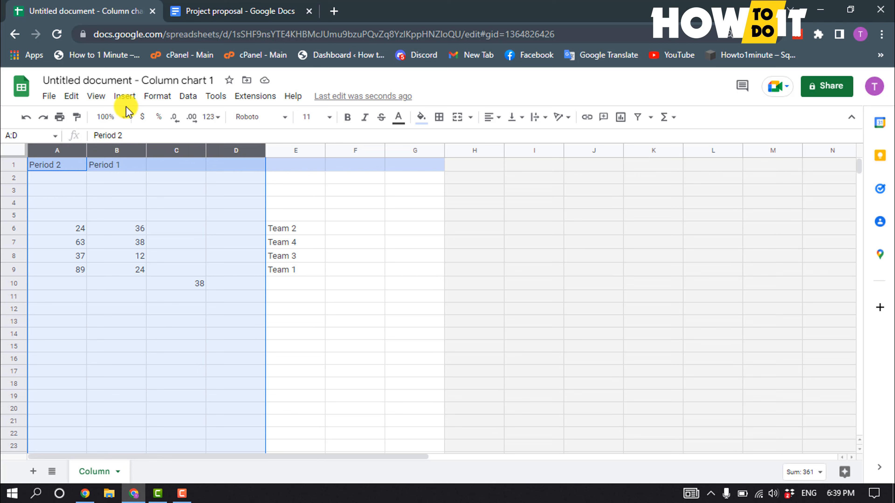
{"action": "left_click", "coordinate": [124, 96]}
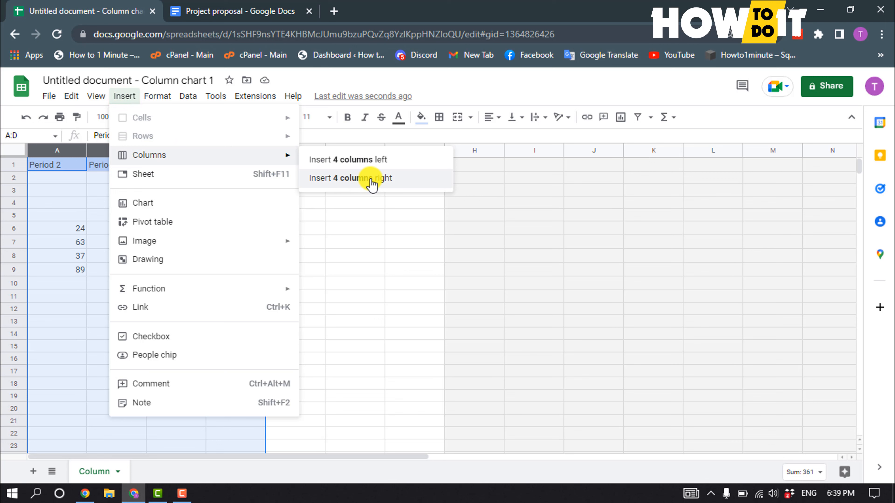
Insert 4 blank columns to the right, moving team names to column I
{"action": "left_click", "coordinate": [349, 178]}
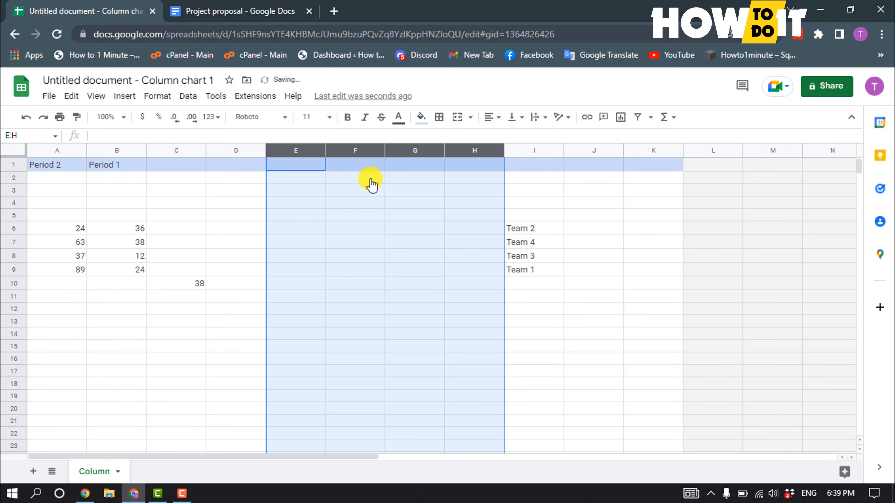